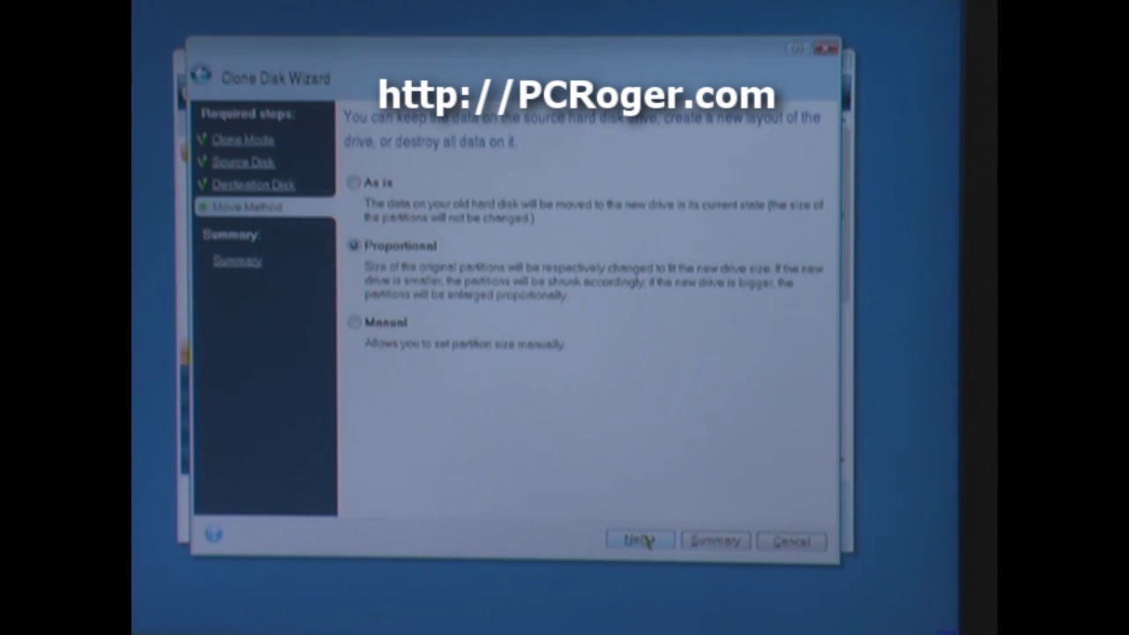
Keep the Proportional move method and advance the wizard to the summary.
left_click(639, 540)
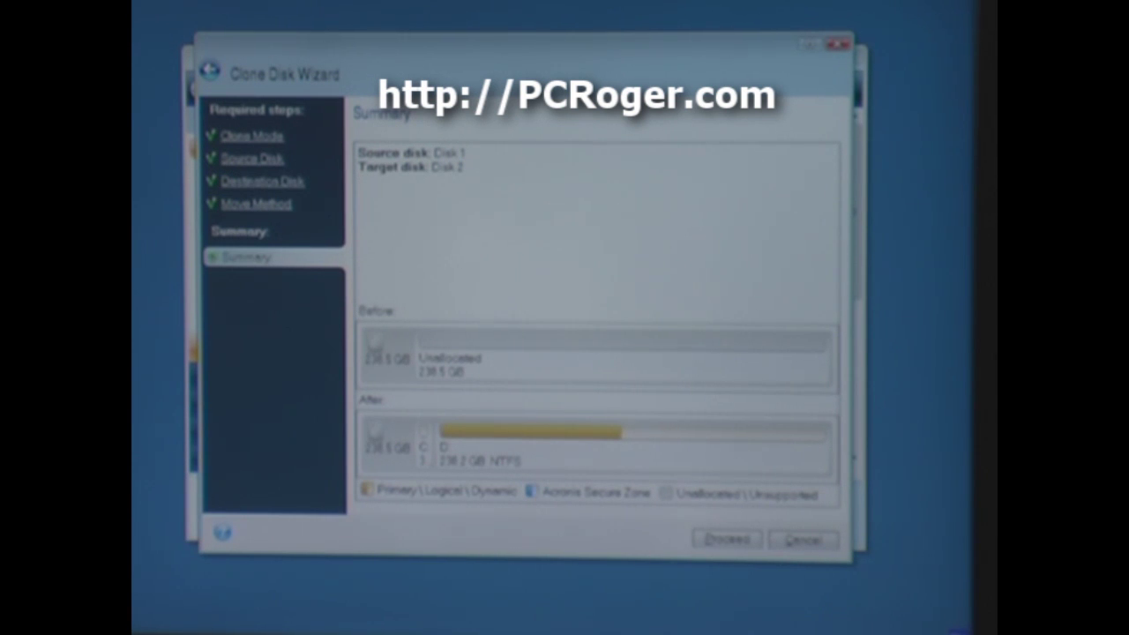
Confirm the Disk 1 to Disk 2 summary and start cloning.
left_click(727, 539)
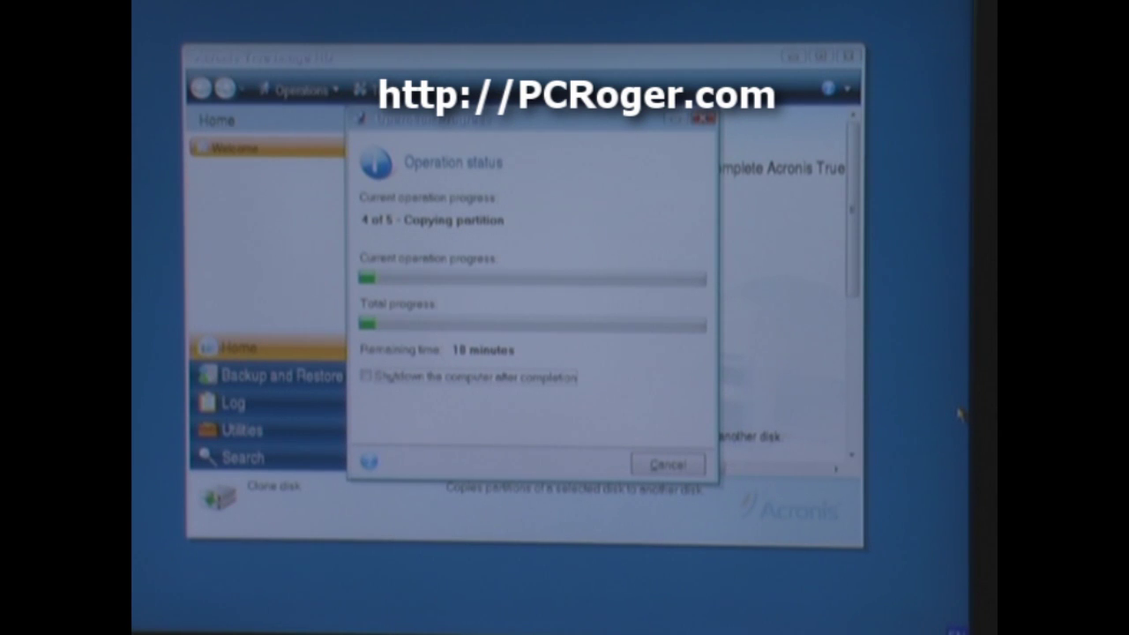